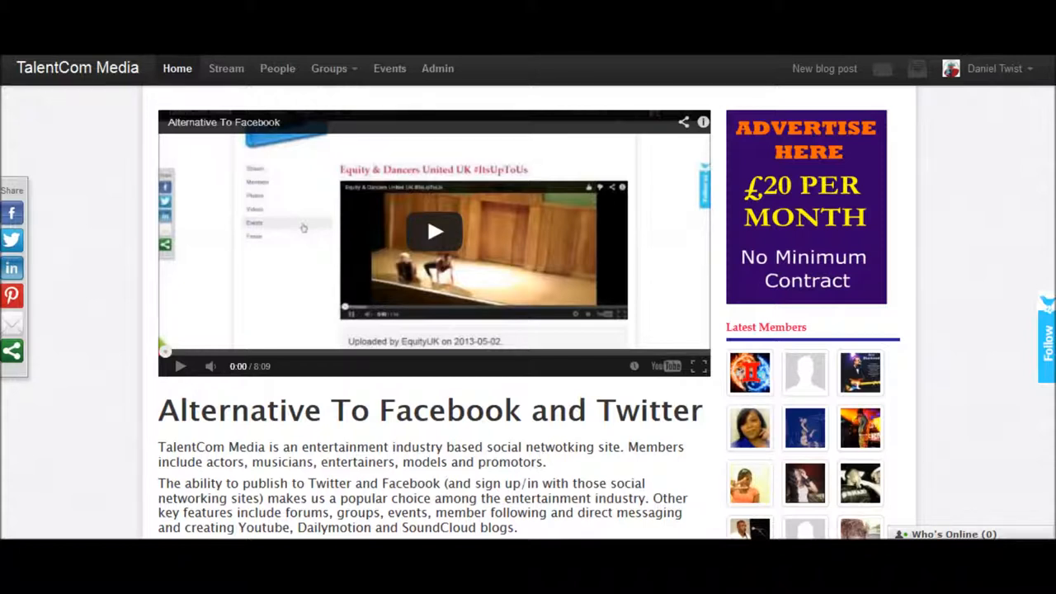
pyautogui.moveTo(281, 182)
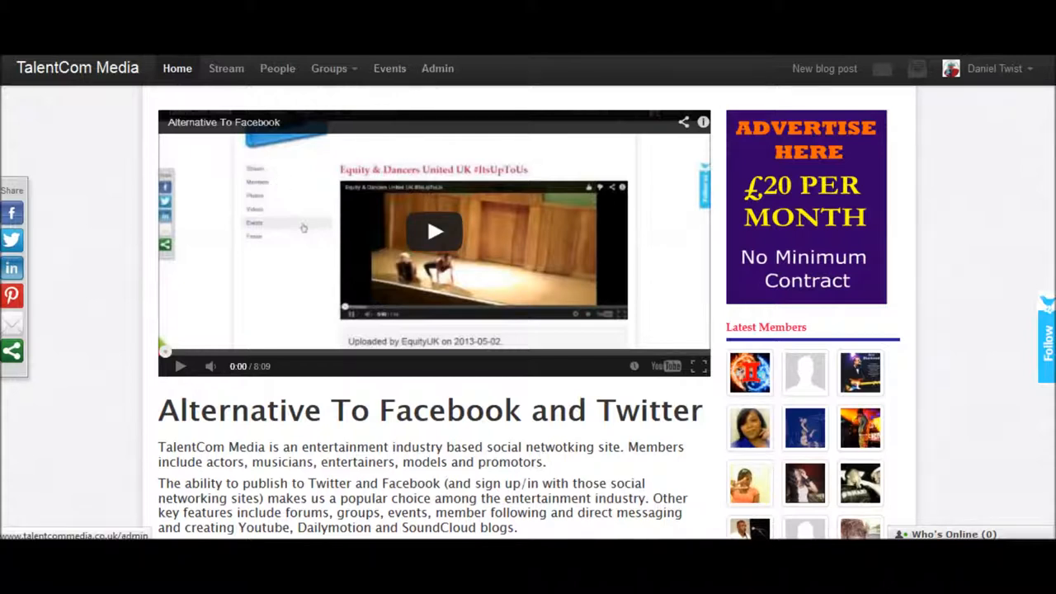
pyautogui.moveTo(390, 69)
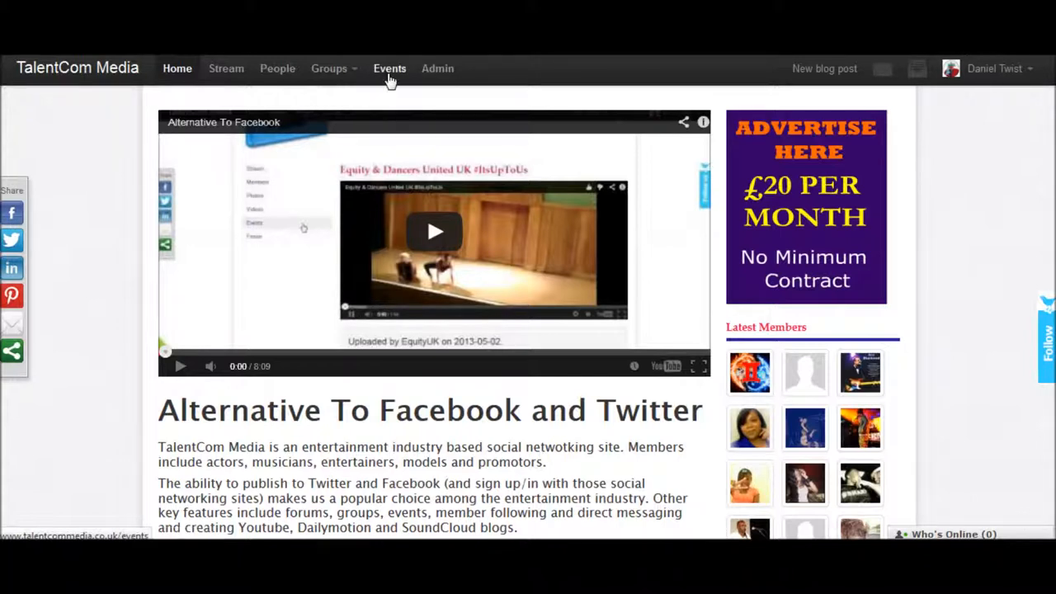
# Step: View the blank Create event form from the Events page, scrolling through its fields
pyautogui.click(390, 69)
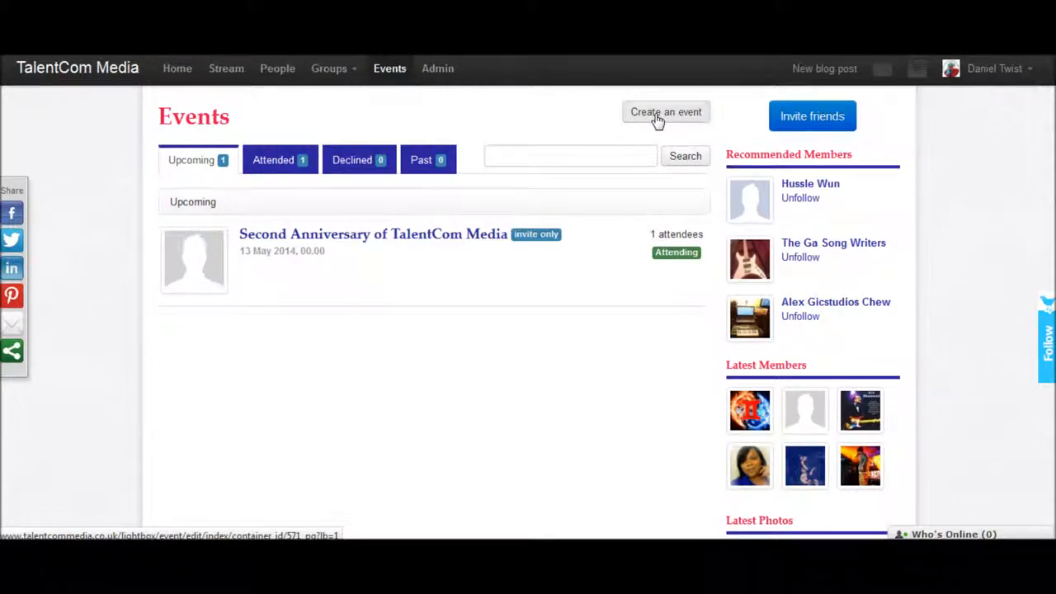
pyautogui.click(667, 113)
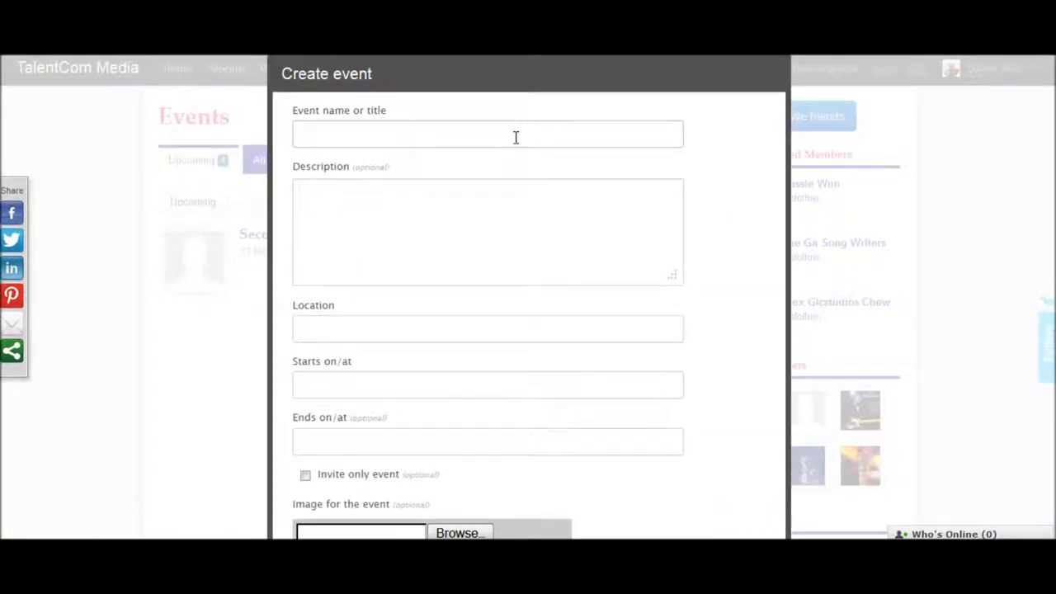
pyautogui.scroll(-3)
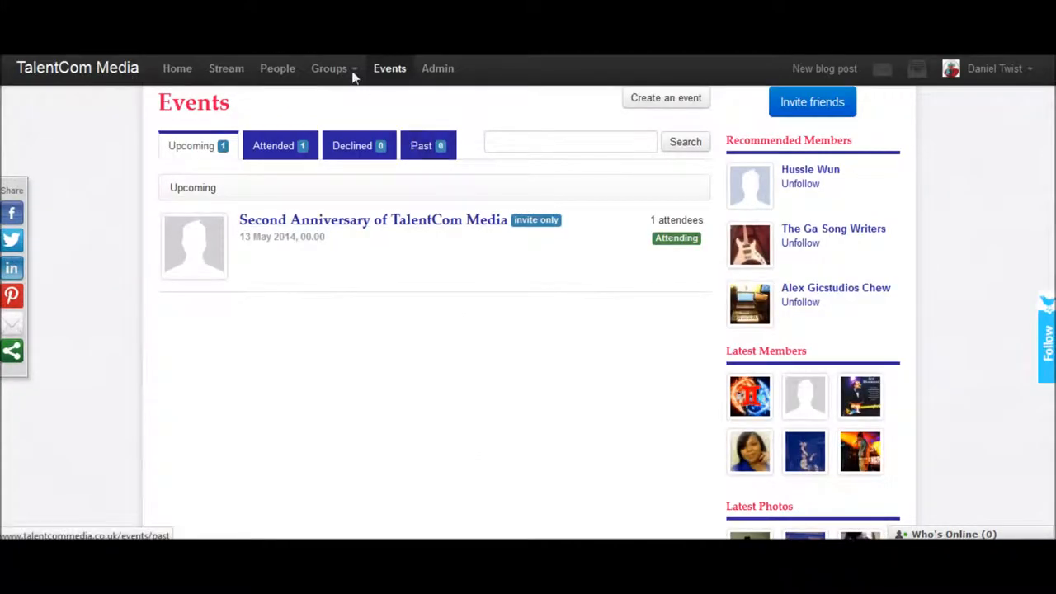
# Step: Navigate via the Groups dropdown to the list of groups you own
pyautogui.click(330, 69)
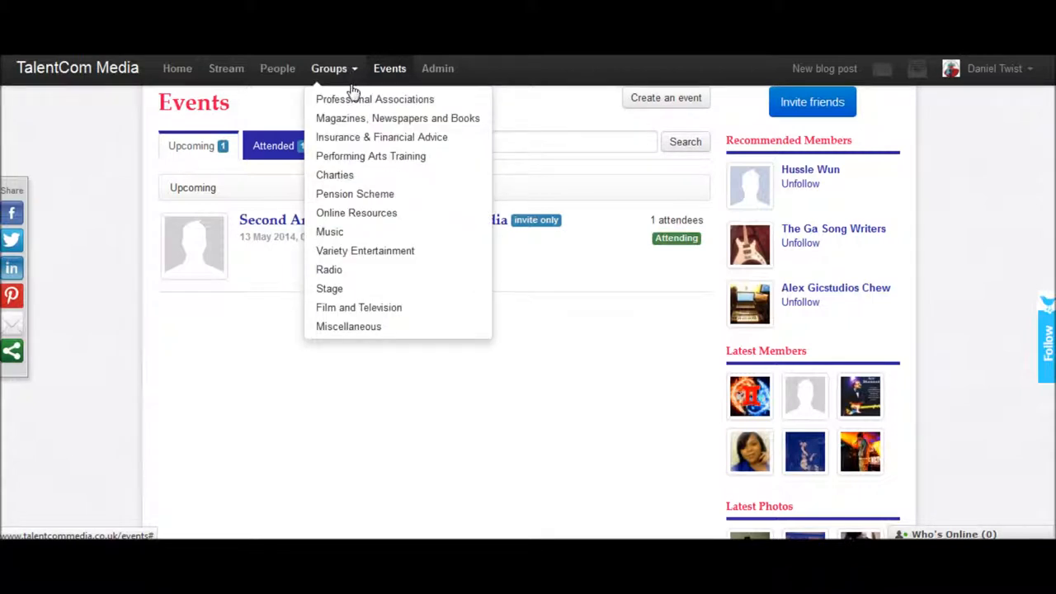
pyautogui.click(380, 112)
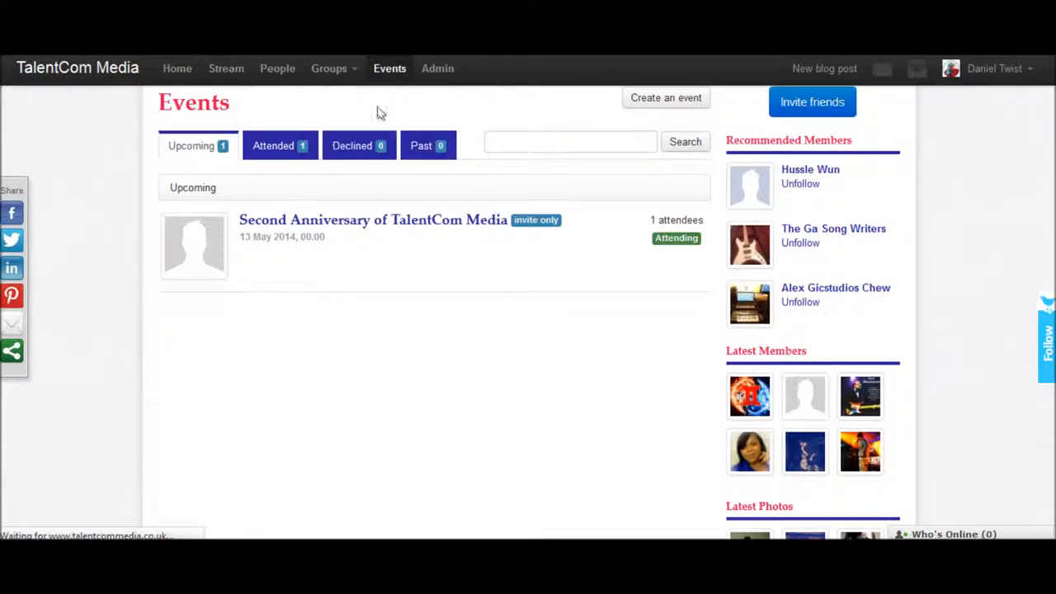
pyautogui.moveTo(409, 115)
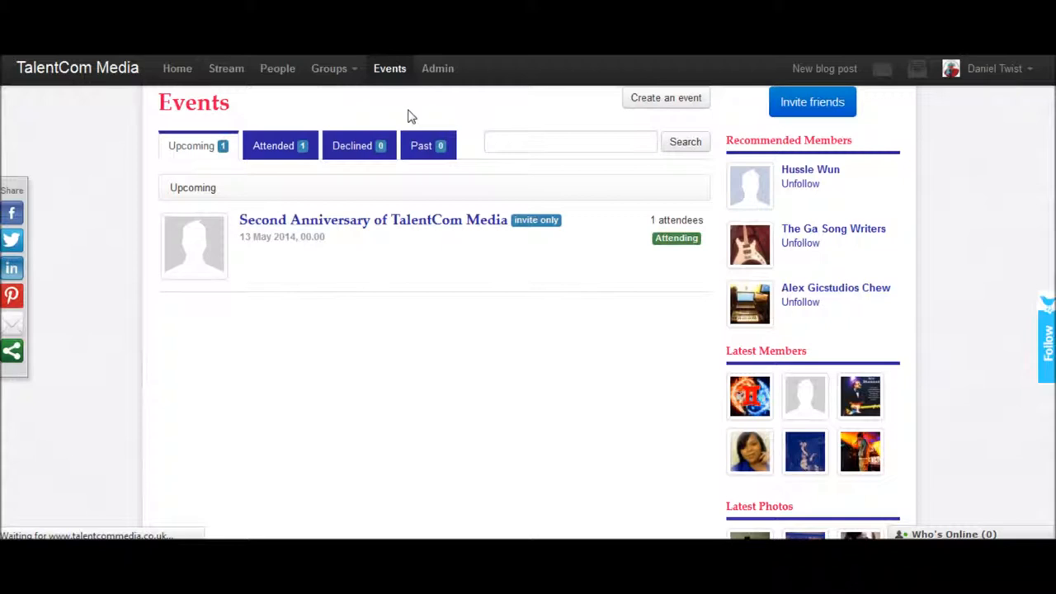
pyautogui.click(330, 69)
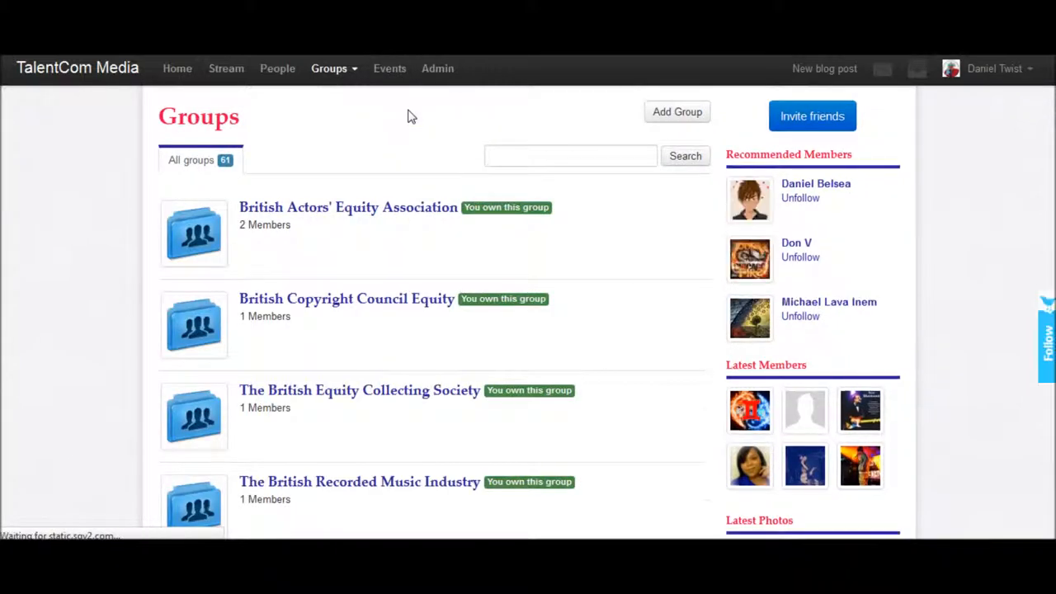
pyautogui.moveTo(401, 129)
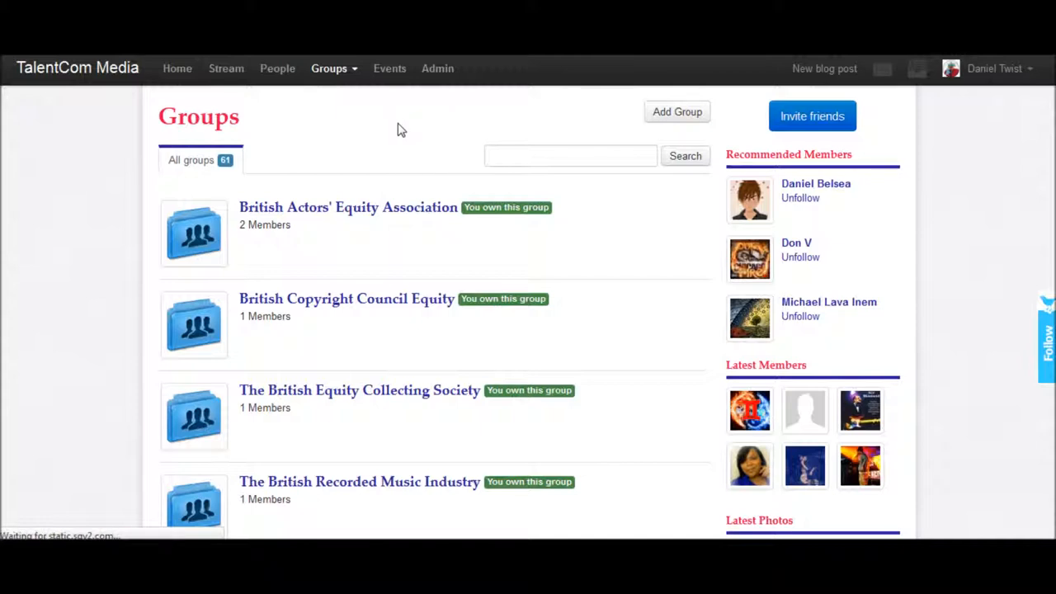
pyautogui.moveTo(401, 231)
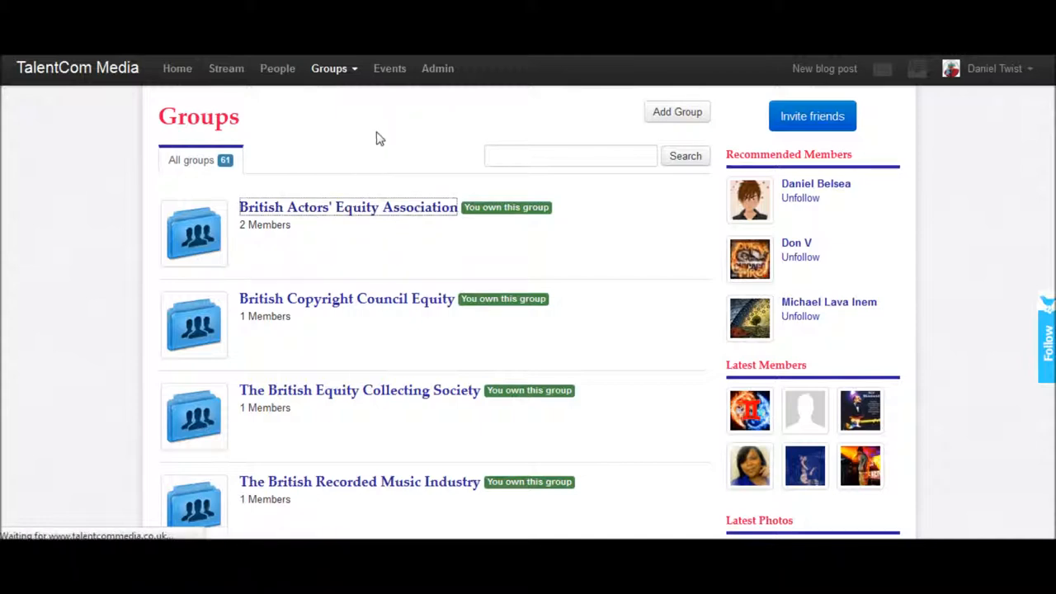
pyautogui.moveTo(388, 142)
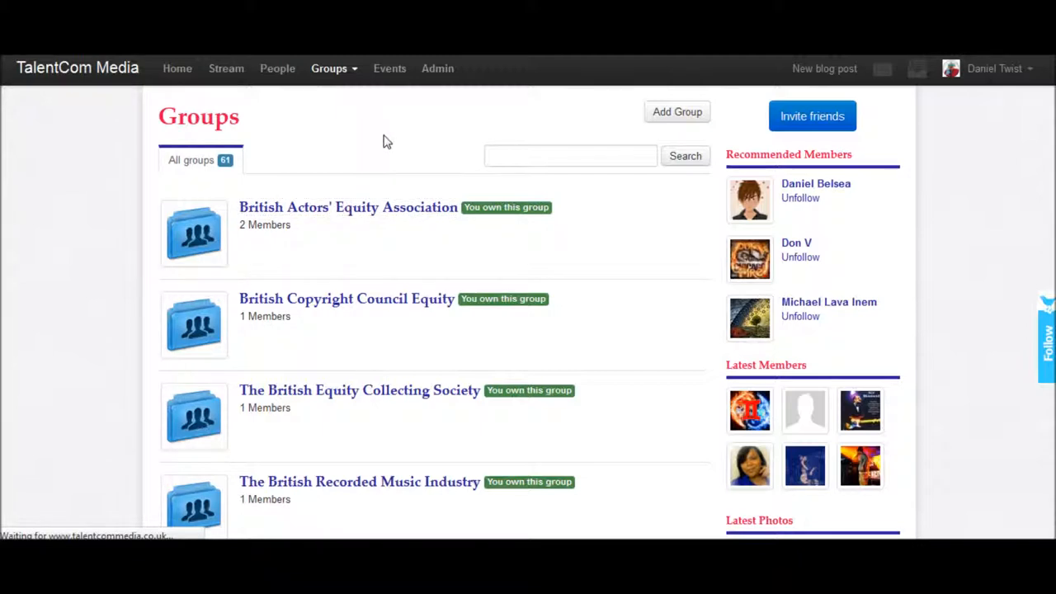
# Step: Show the empty Events section of the British Actors' Equity Association group
pyautogui.click(347, 208)
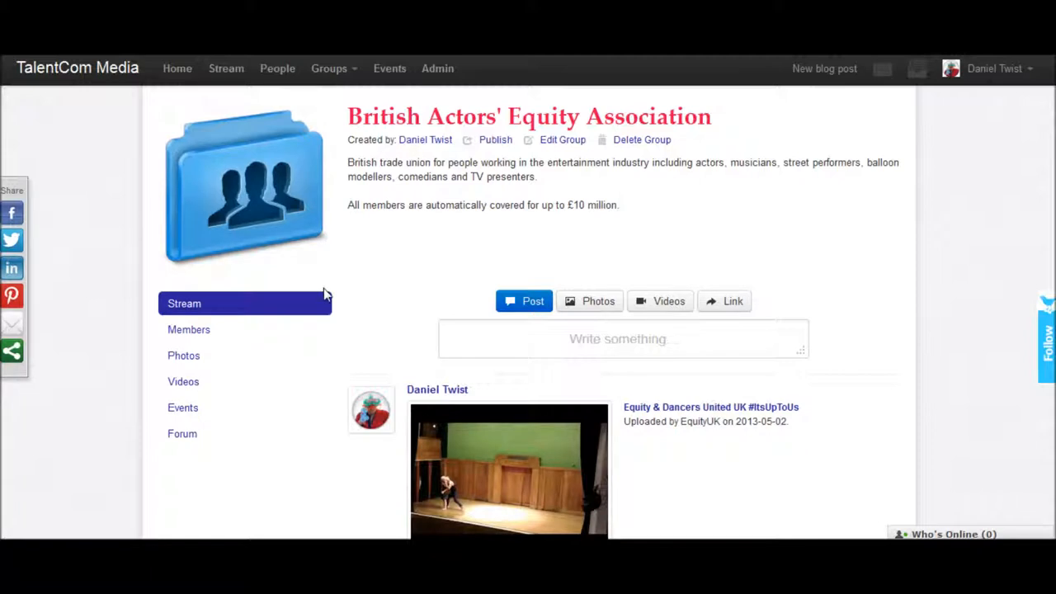
pyautogui.moveTo(181, 408)
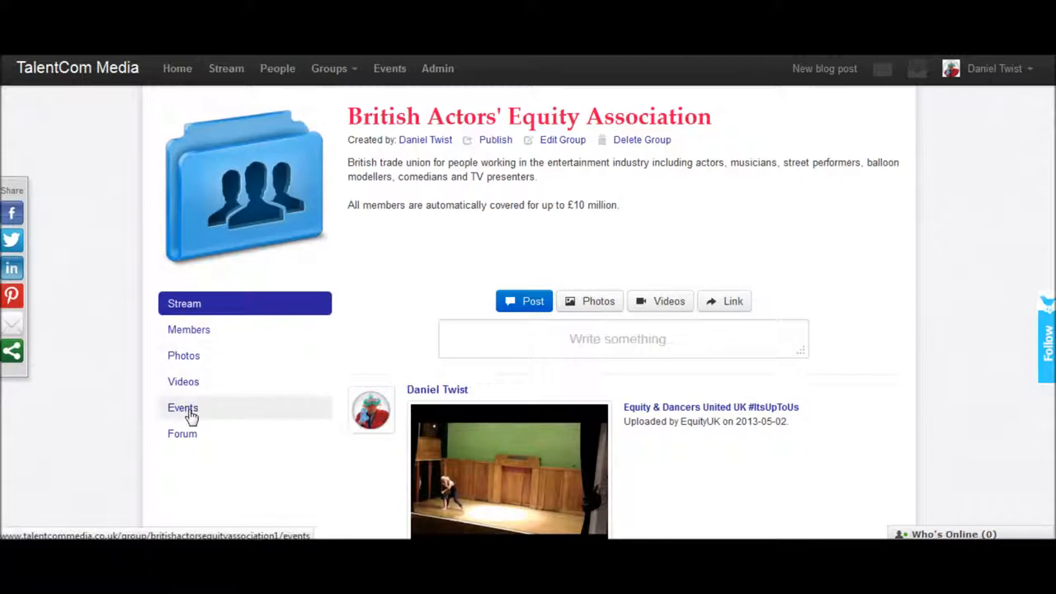
pyautogui.moveTo(100, 168)
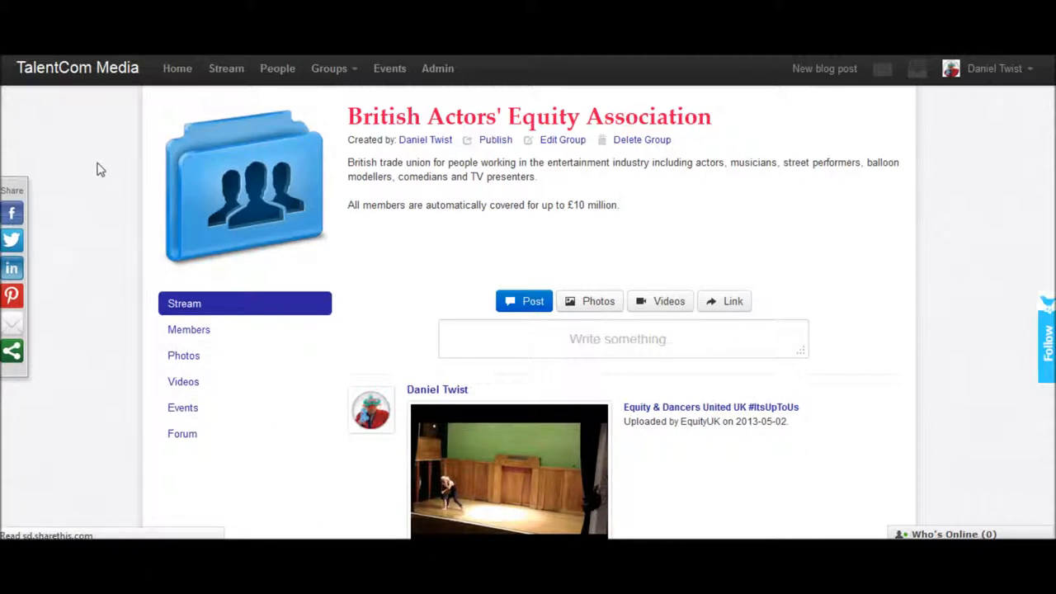
pyautogui.click(181, 406)
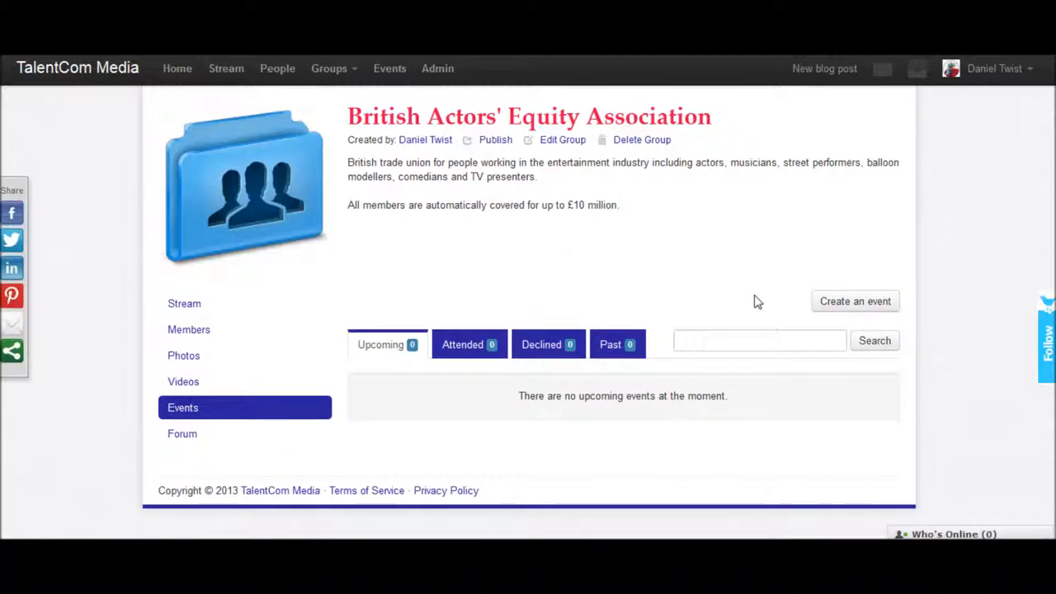
# Step: Review the group's Create event form from the 'Starts on/at' field down to the Share on options
pyautogui.click(855, 301)
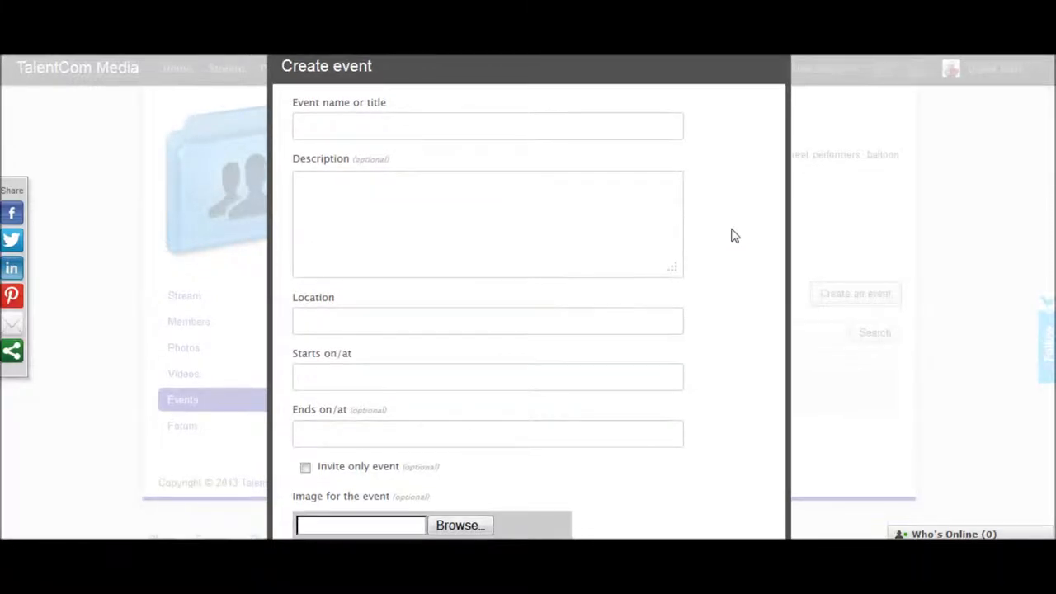
pyautogui.scroll(-3)
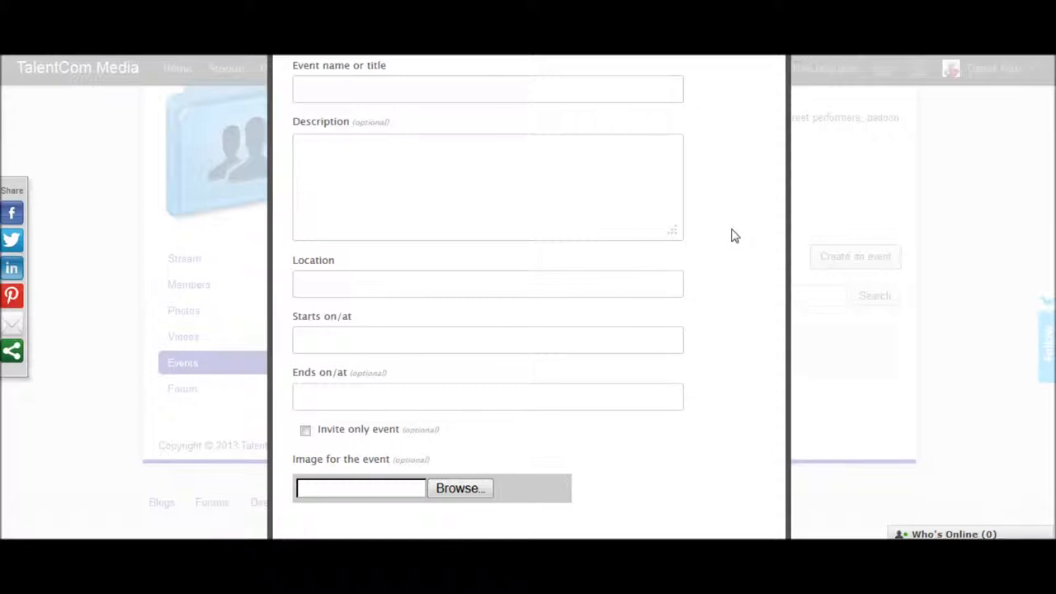
pyautogui.scroll(-3)
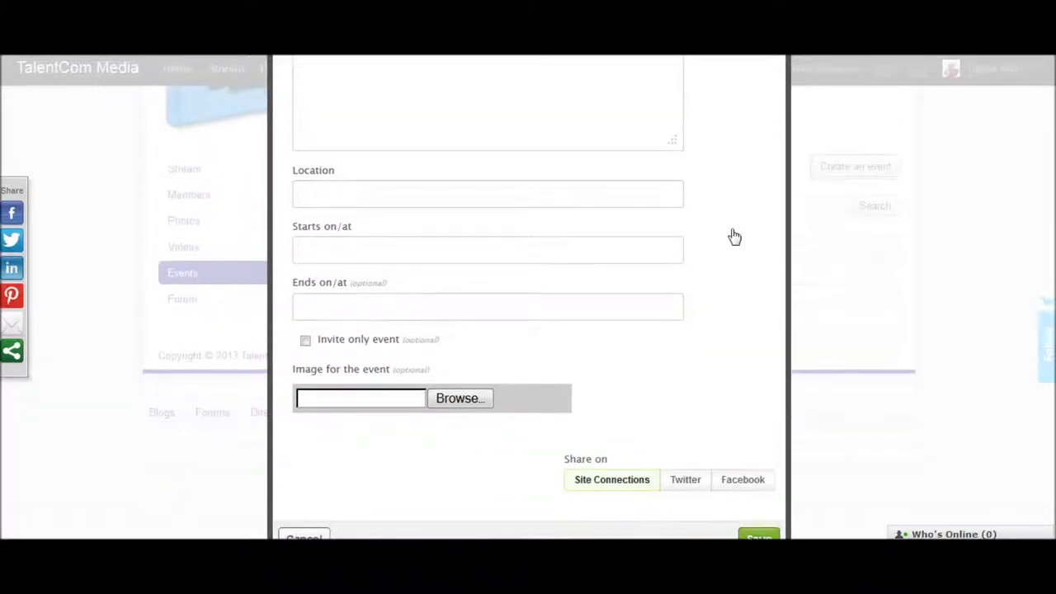
pyautogui.click(487, 251)
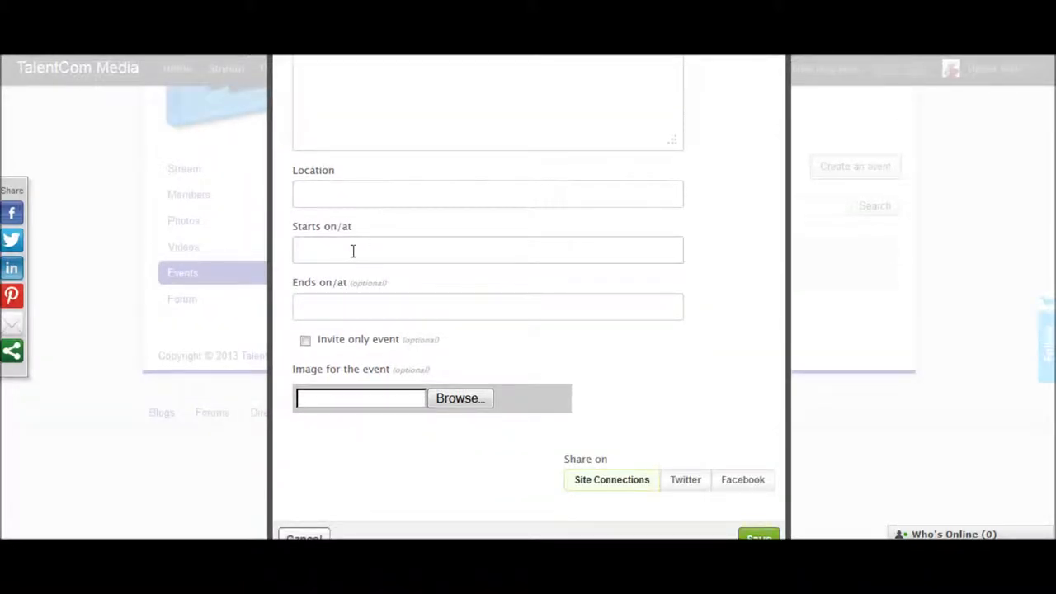
pyautogui.moveTo(367, 258)
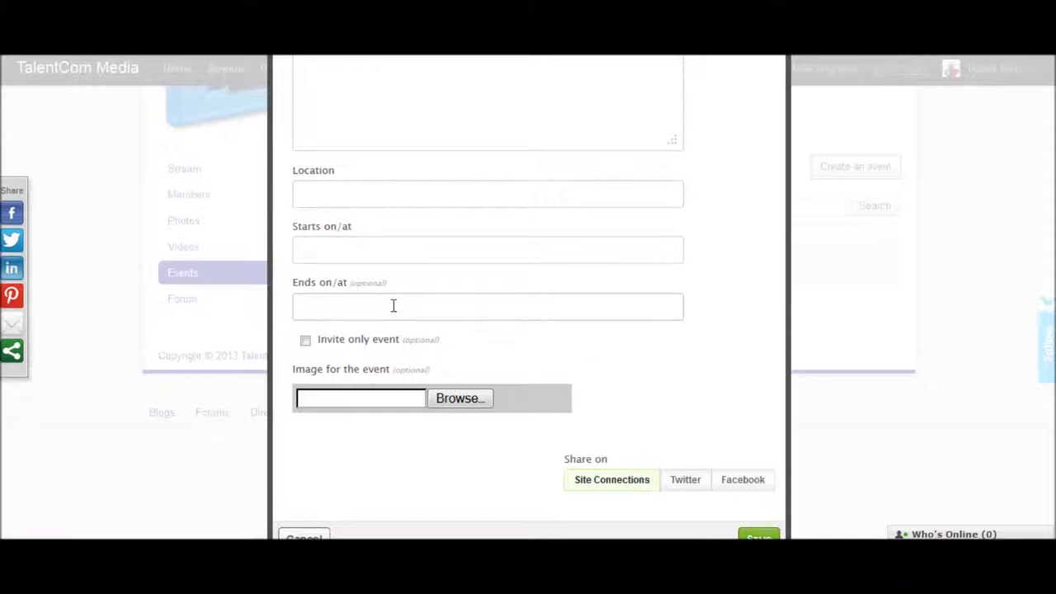
pyautogui.scroll(-3)
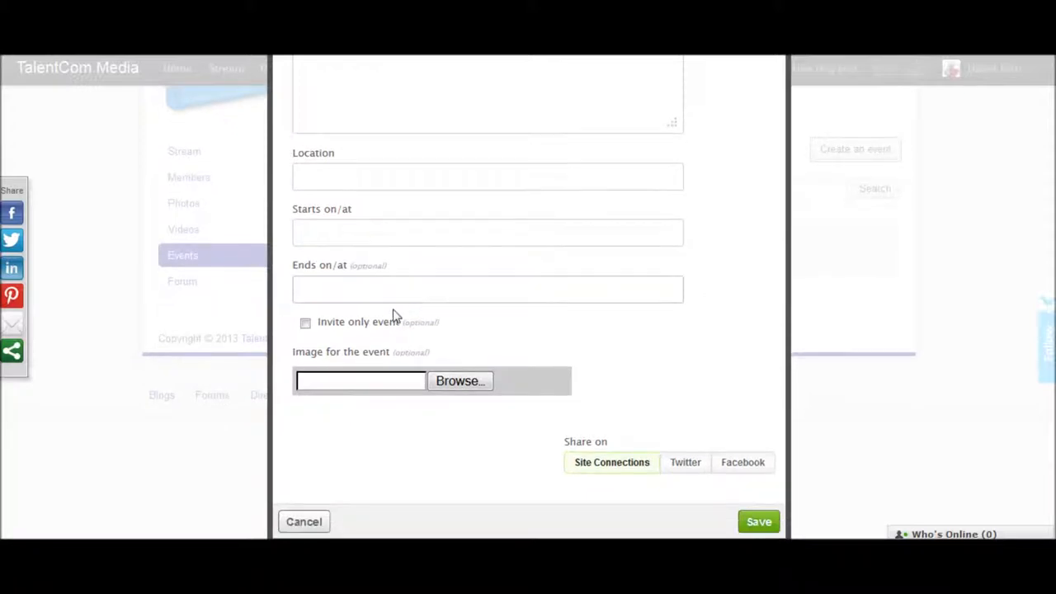
pyautogui.moveTo(508, 338)
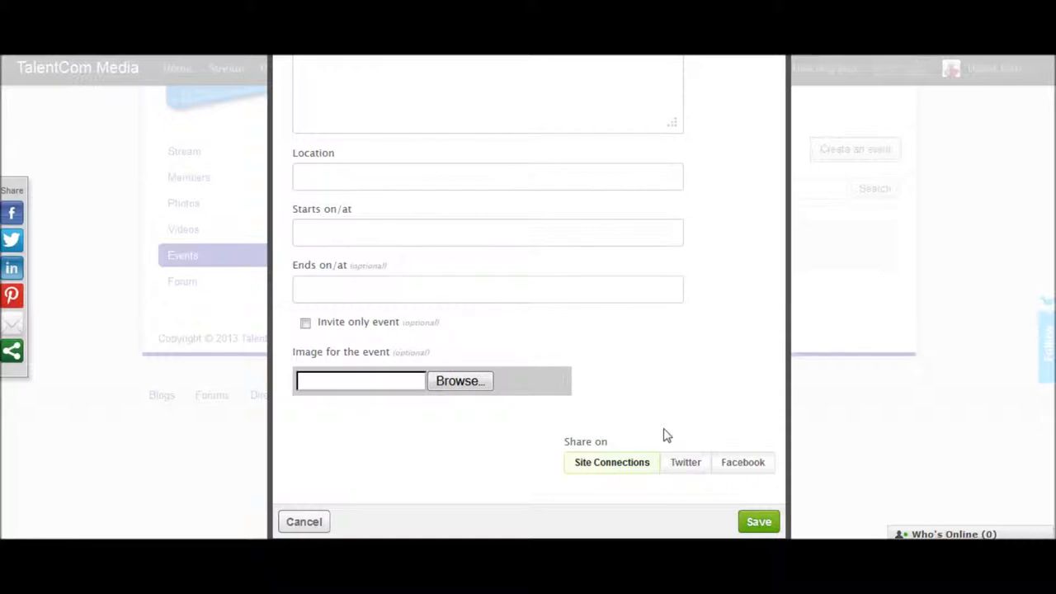
pyautogui.moveTo(680, 425)
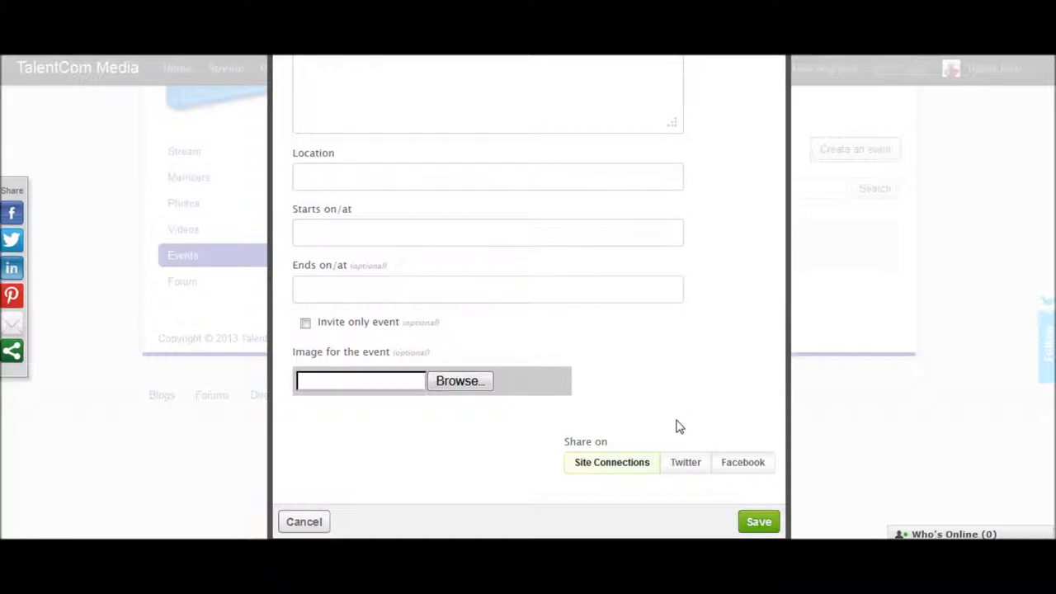
pyautogui.moveTo(627, 472)
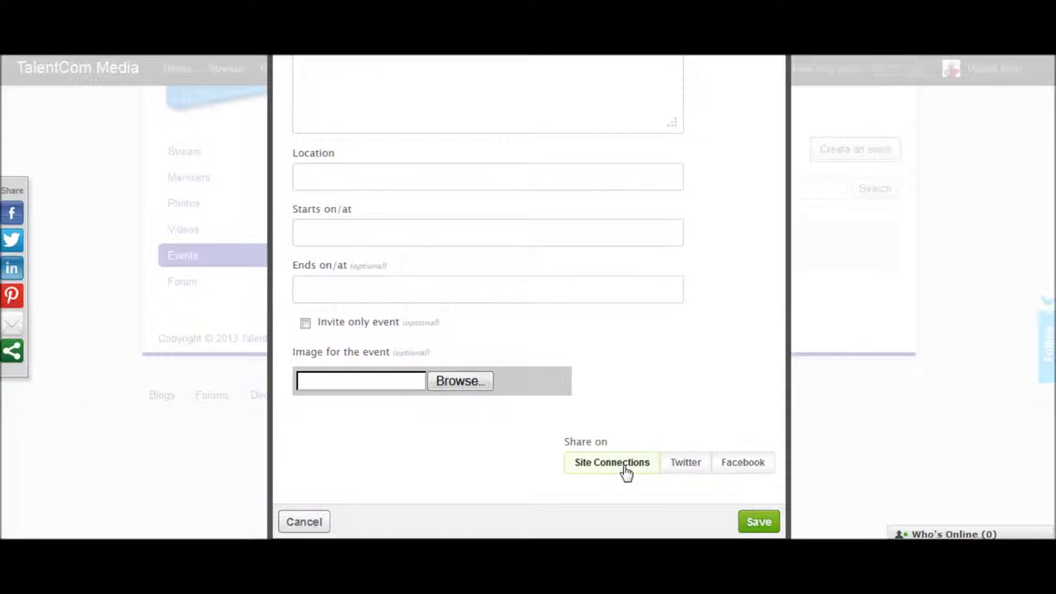
pyautogui.moveTo(684, 462)
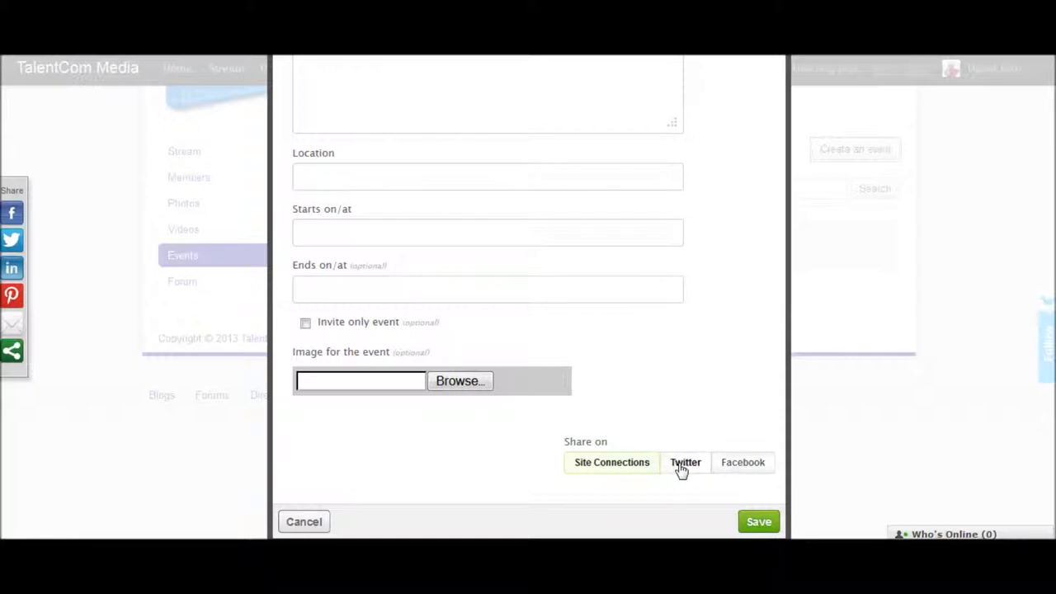
pyautogui.moveTo(757, 522)
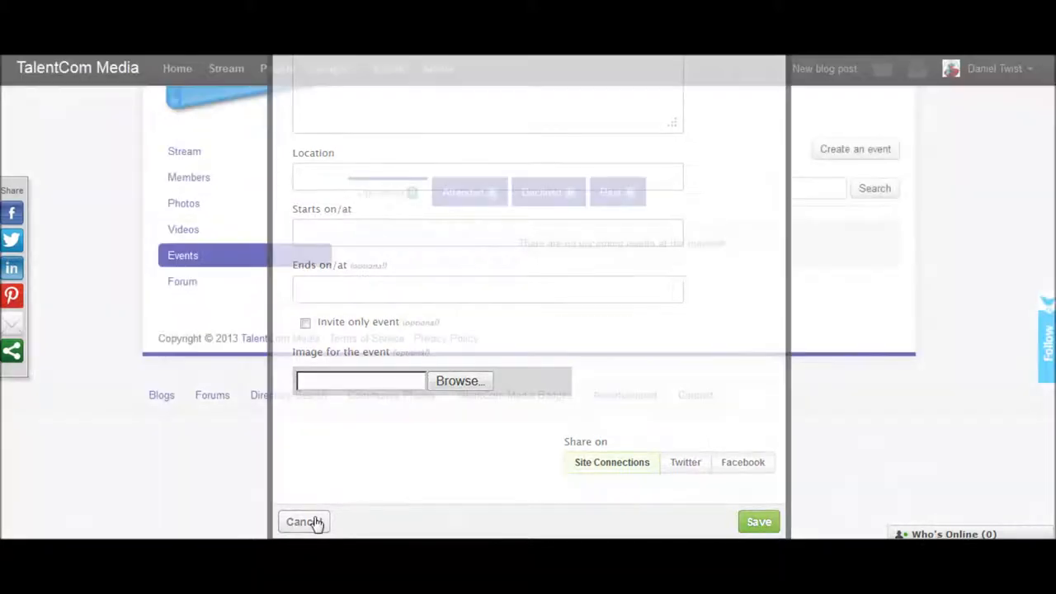
# Step: Cancel the unsaved group event form, returning to the empty events list
pyautogui.click(303, 522)
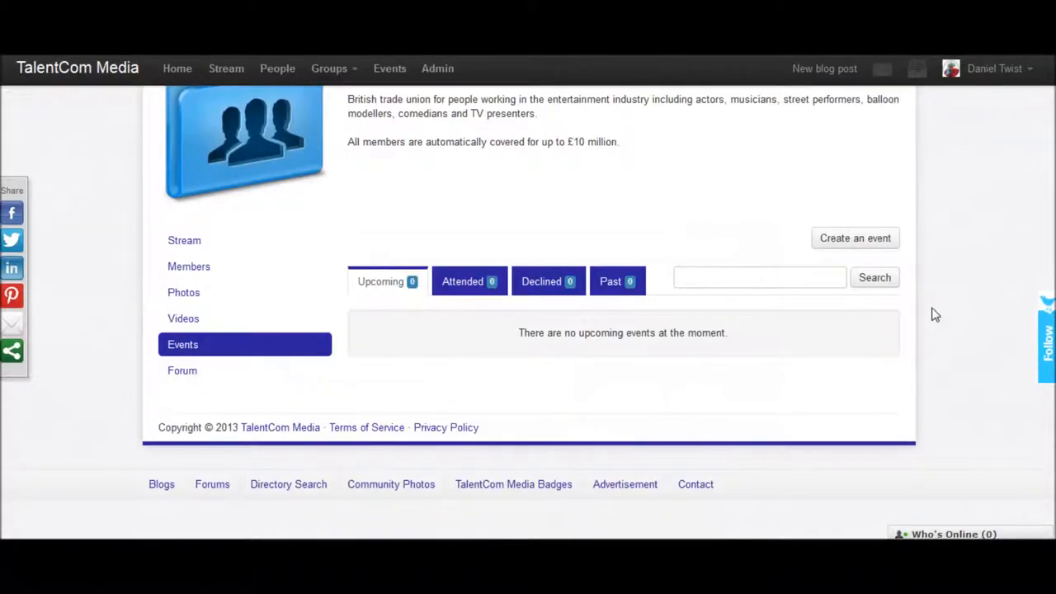
pyautogui.moveTo(277, 157)
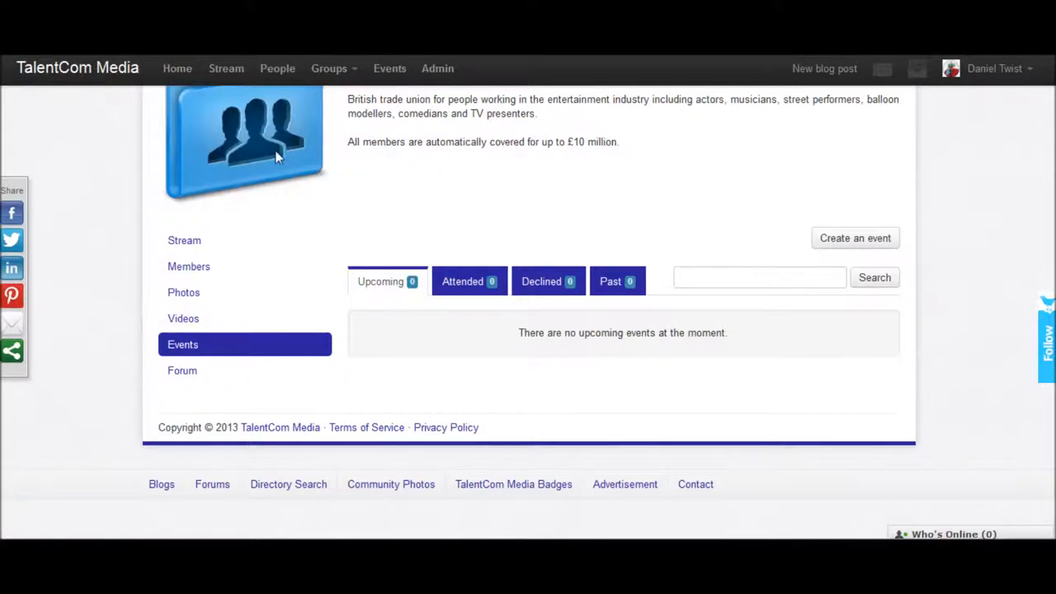